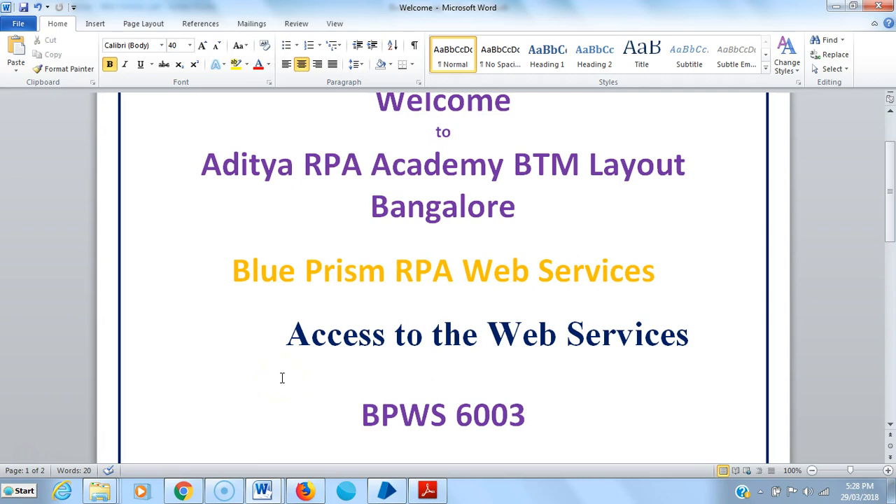
- Scroll from the Blue Prism title page down to the page 2 web services architecture diagram
{"action": "left_click", "coordinate": [526, 415]}
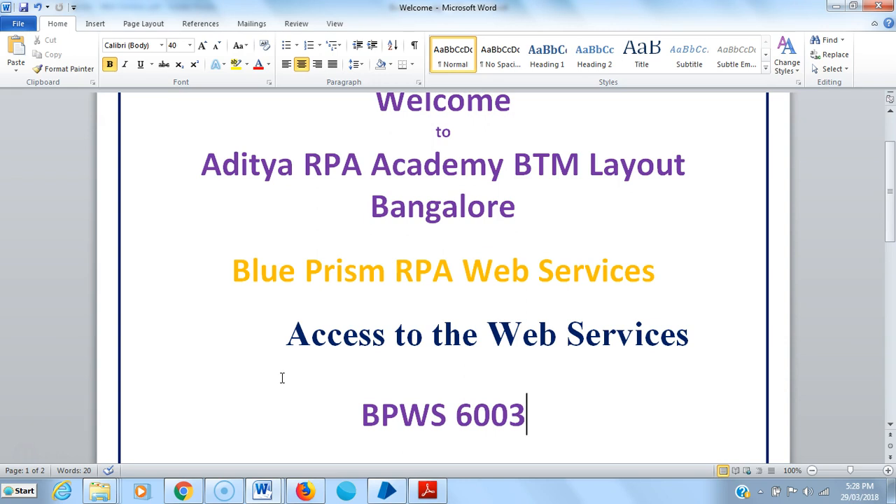
{"action": "scroll", "scroll_direction": "down", "scroll_amount": 3}
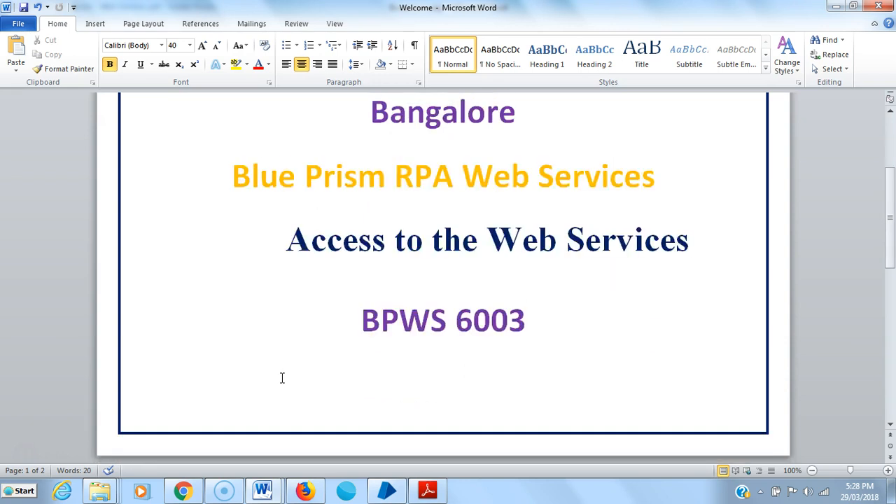
{"action": "scroll", "scroll_direction": "down", "scroll_amount": 3}
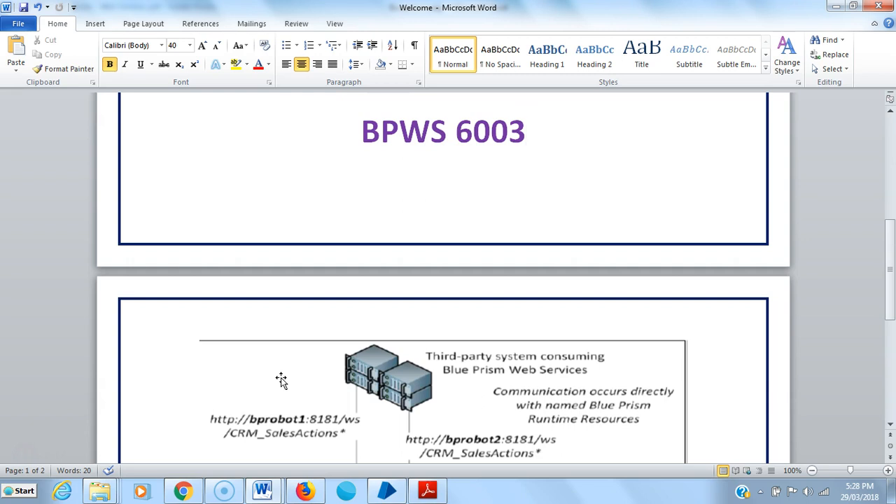
{"action": "scroll", "scroll_direction": "down", "scroll_amount": 3}
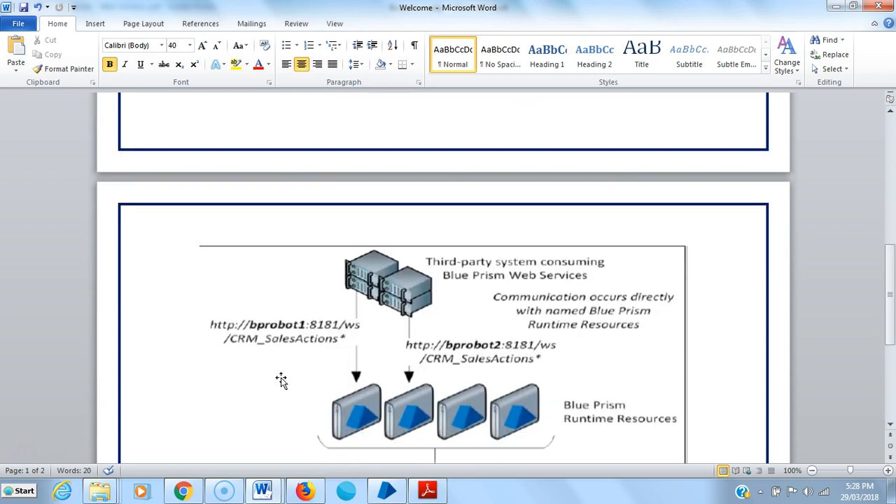
{"action": "scroll", "scroll_direction": "down", "scroll_amount": 3}
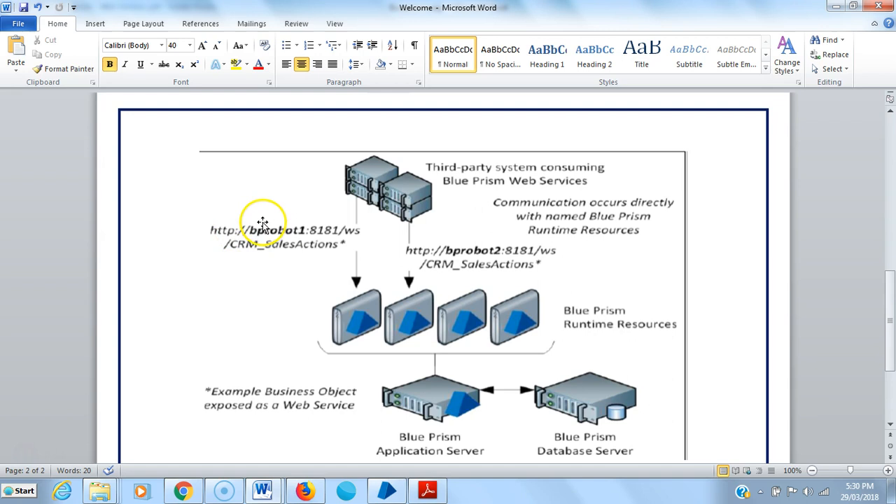
{"action": "mouse_move", "coordinate": [220, 268]}
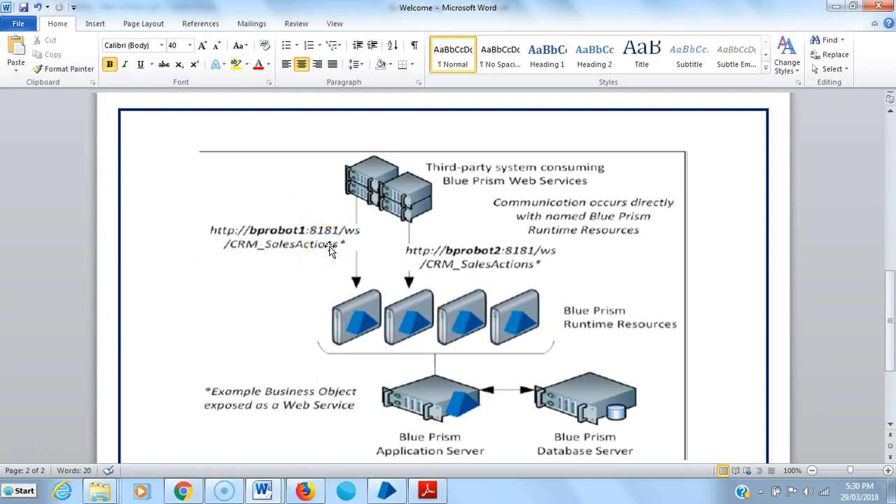
{"action": "mouse_move", "coordinate": [294, 283]}
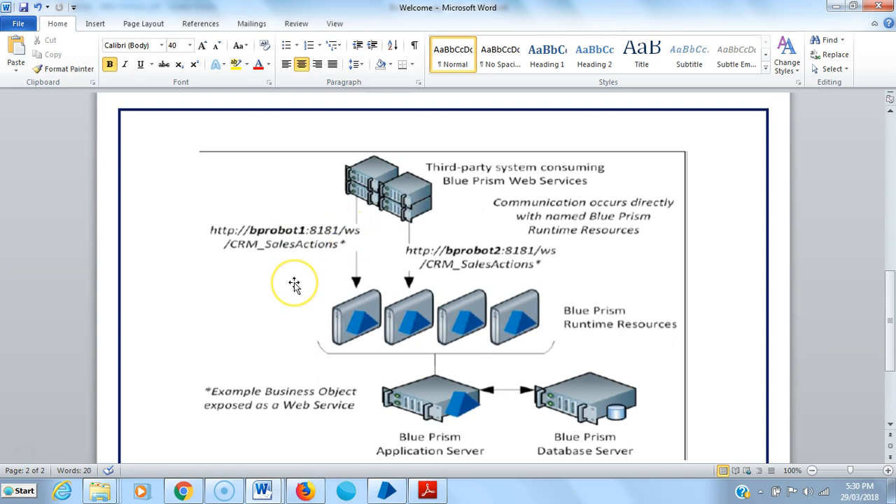